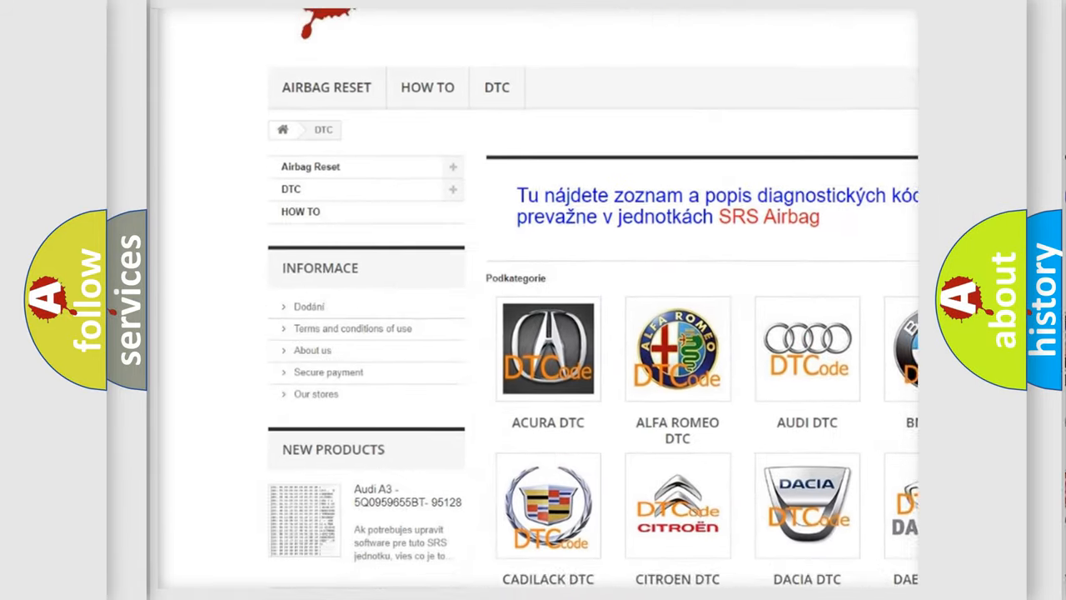
{"action": "scroll", "scroll_direction": "down", "scroll_amount": 3}
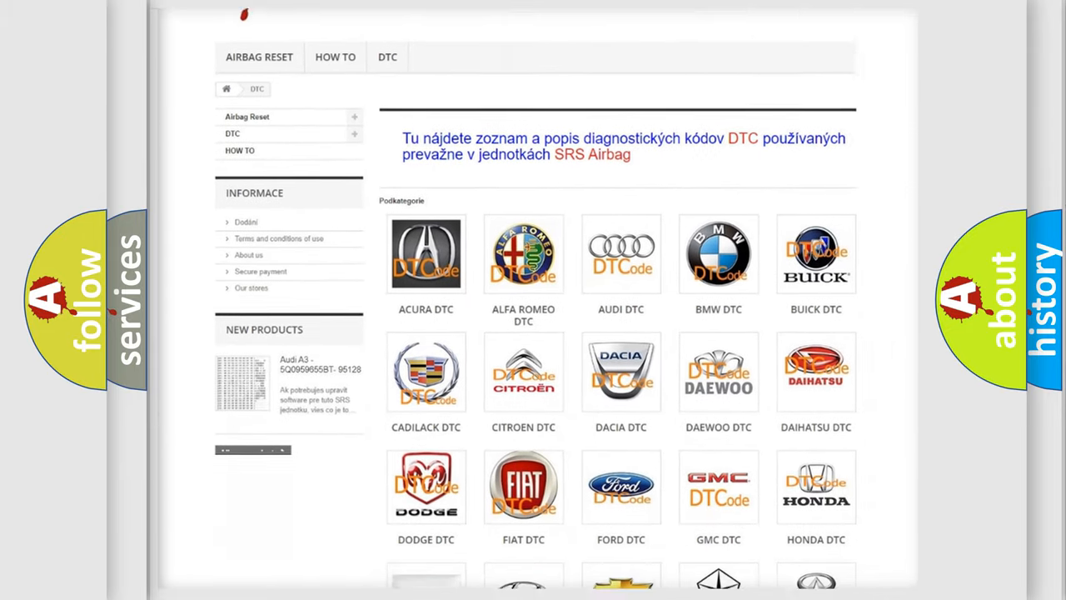
{"action": "scroll", "scroll_direction": "down", "scroll_amount": 3}
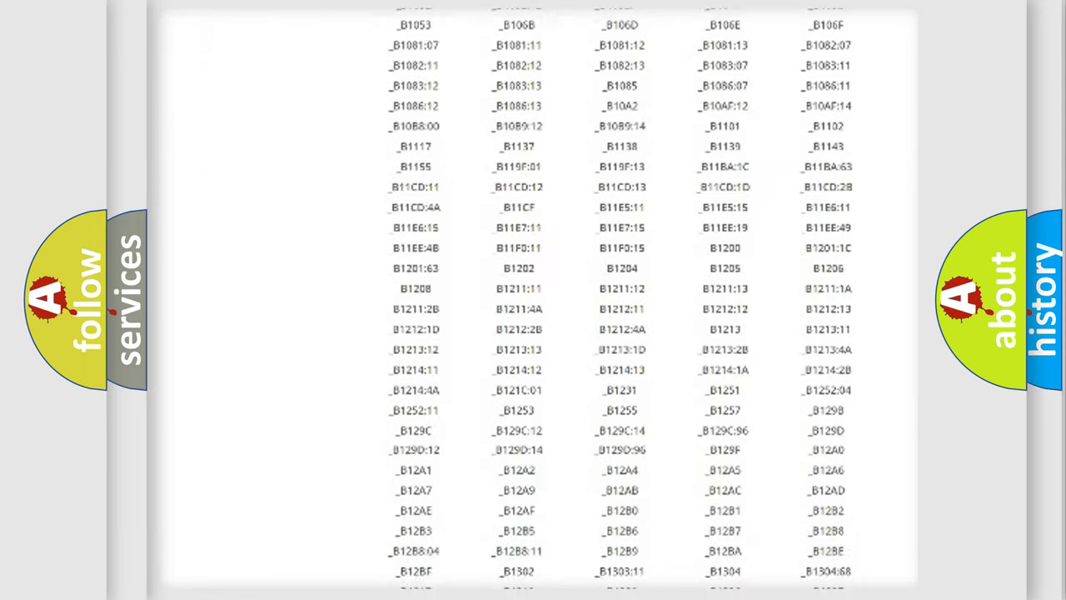
{"action": "scroll", "scroll_direction": "down", "scroll_amount": 3}
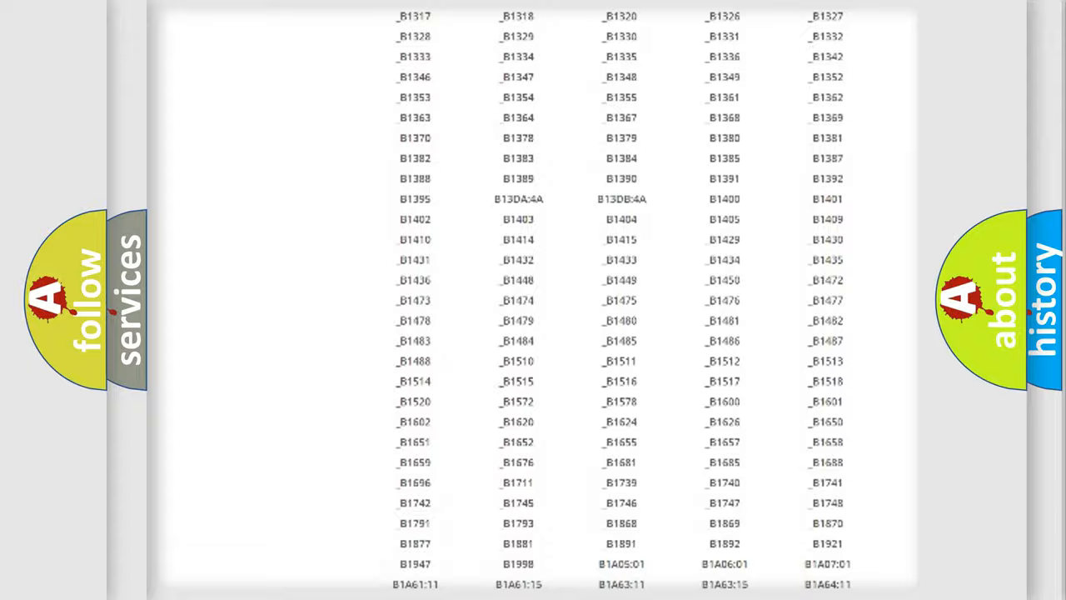
{"action": "scroll", "scroll_direction": "up", "scroll_amount": 3}
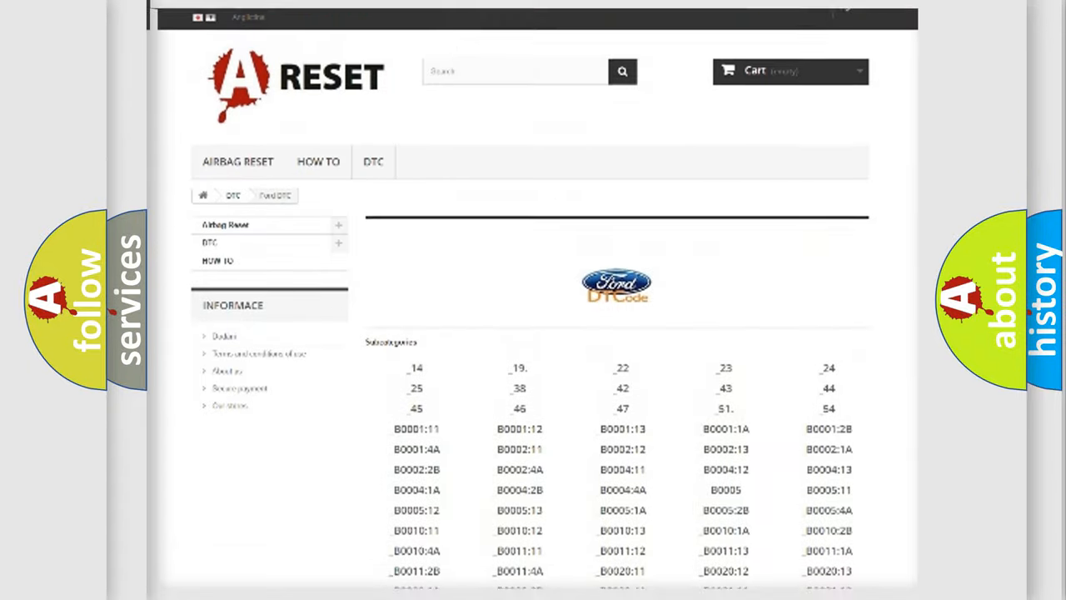